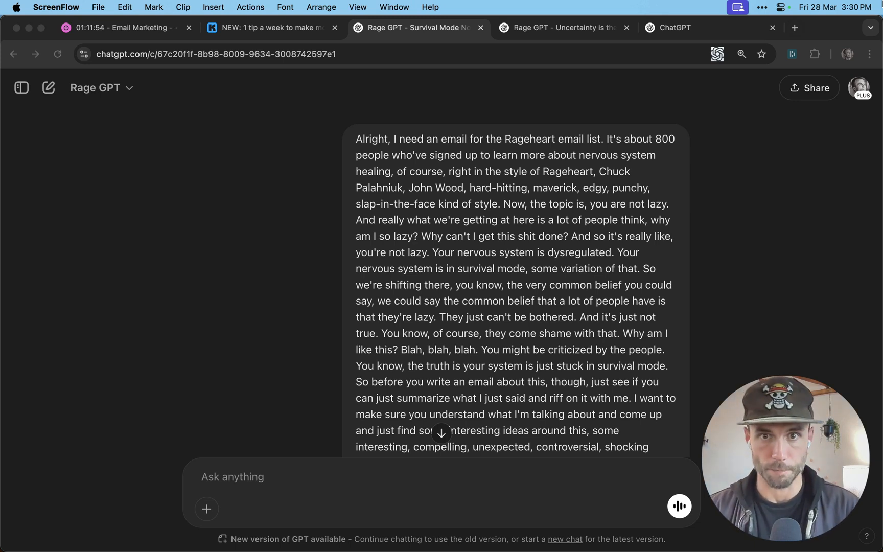
# Read down through the prompting-tips reply to its end
pyautogui.scroll(-3)
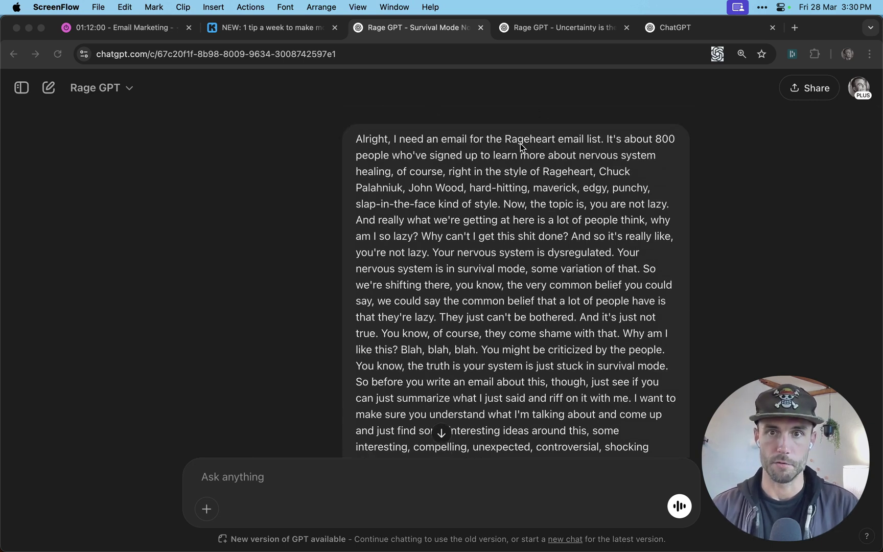
pyautogui.moveTo(530, 143)
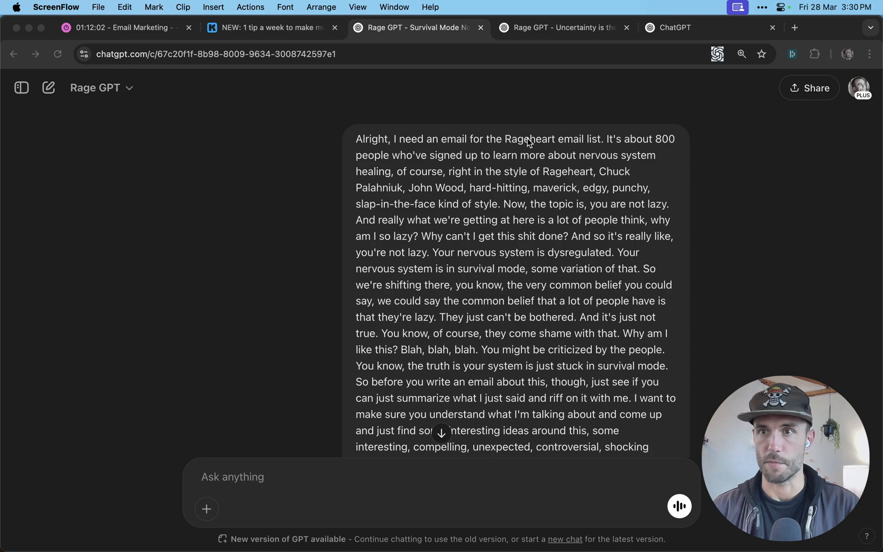
pyautogui.scroll(-3)
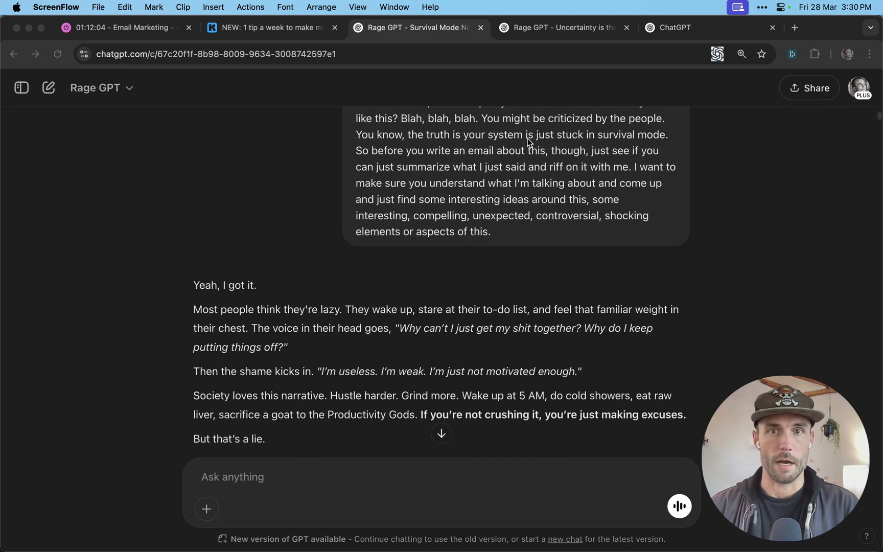
pyautogui.scroll(-3)
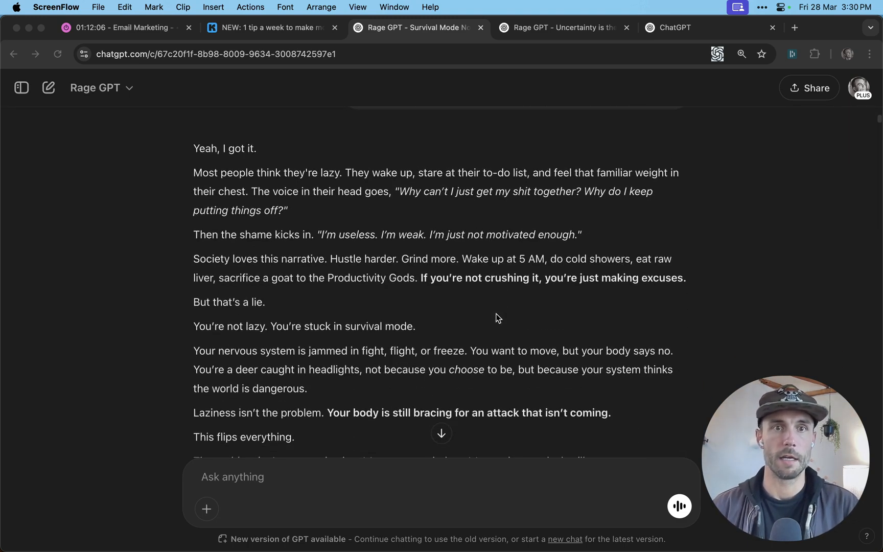
pyautogui.scroll(-3)
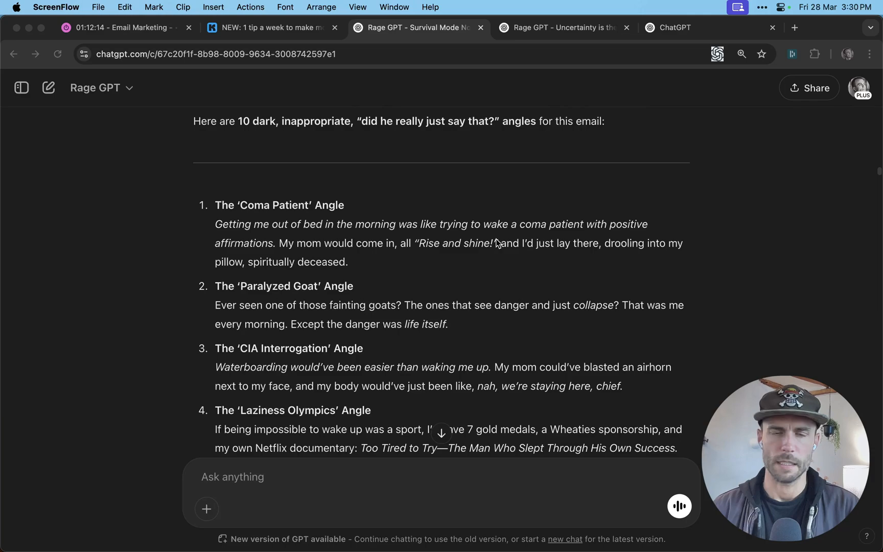
pyautogui.scroll(-3)
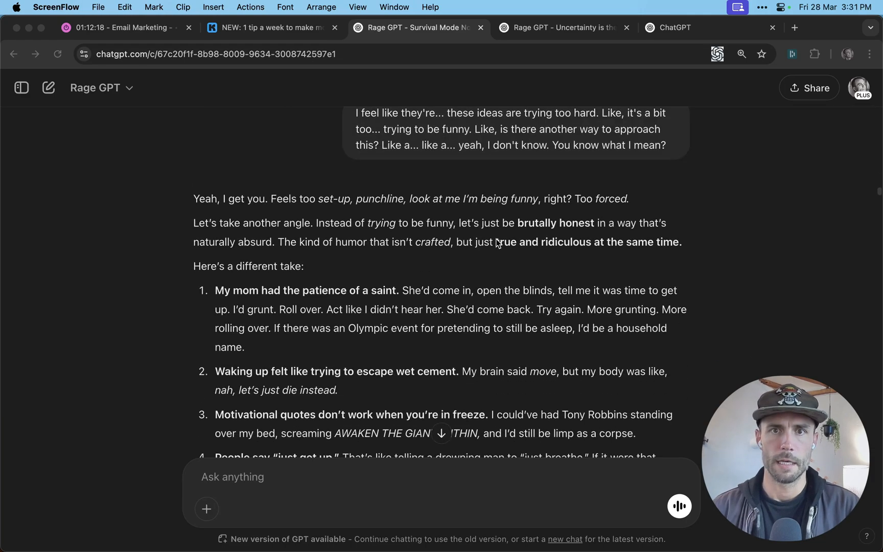
pyautogui.scroll(-3)
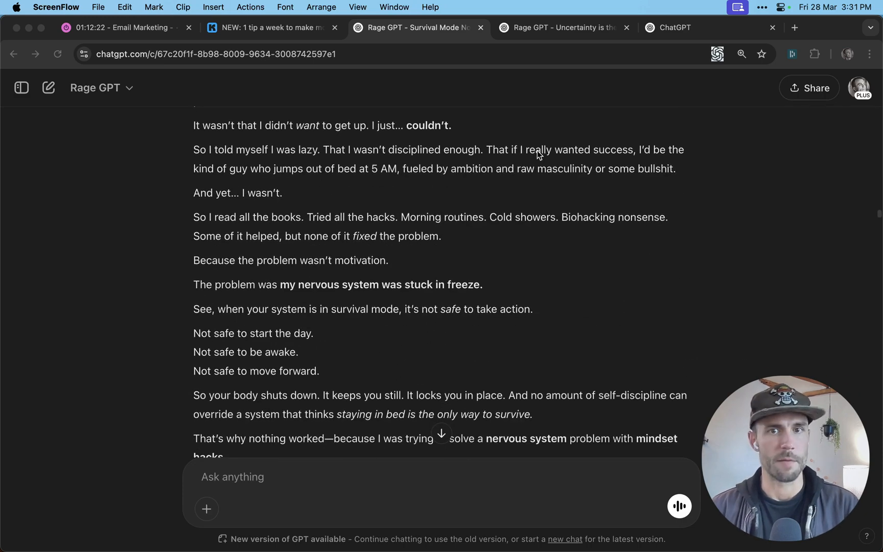
pyautogui.scroll(-3)
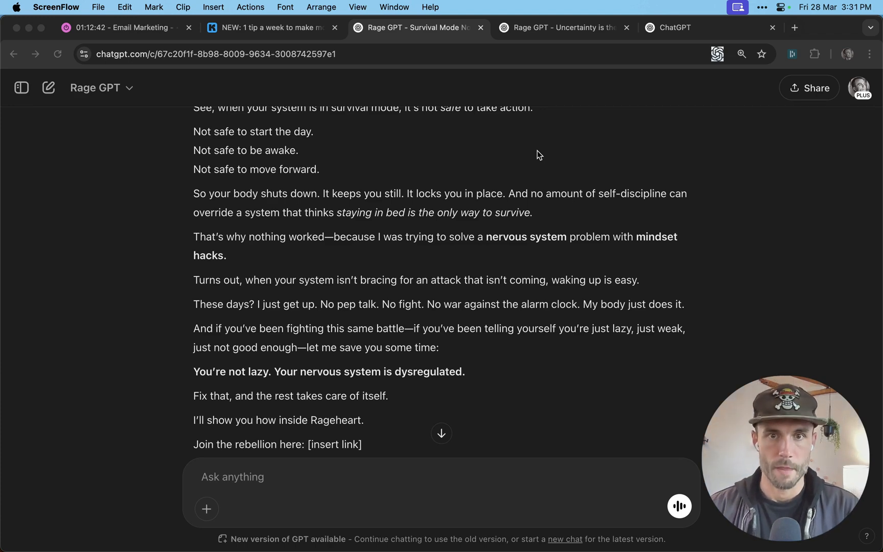
pyautogui.scroll(-3)
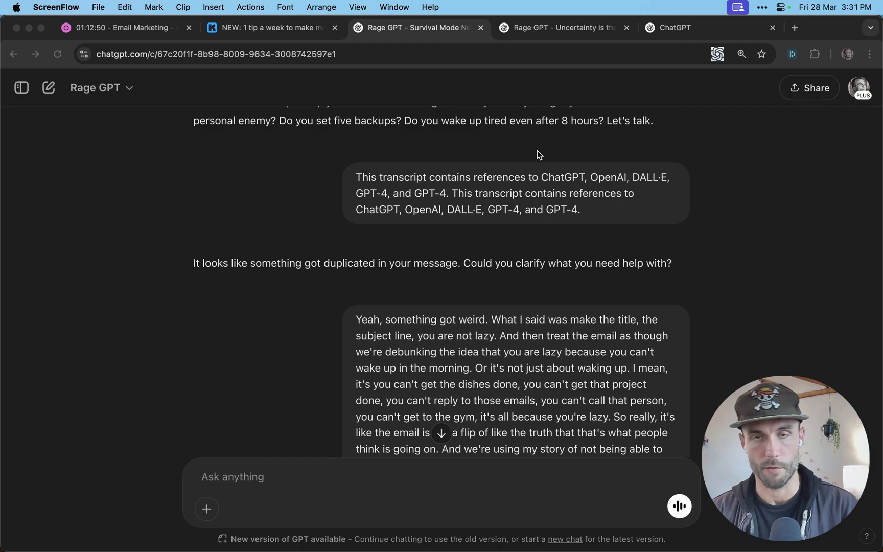
pyautogui.scroll(-3)
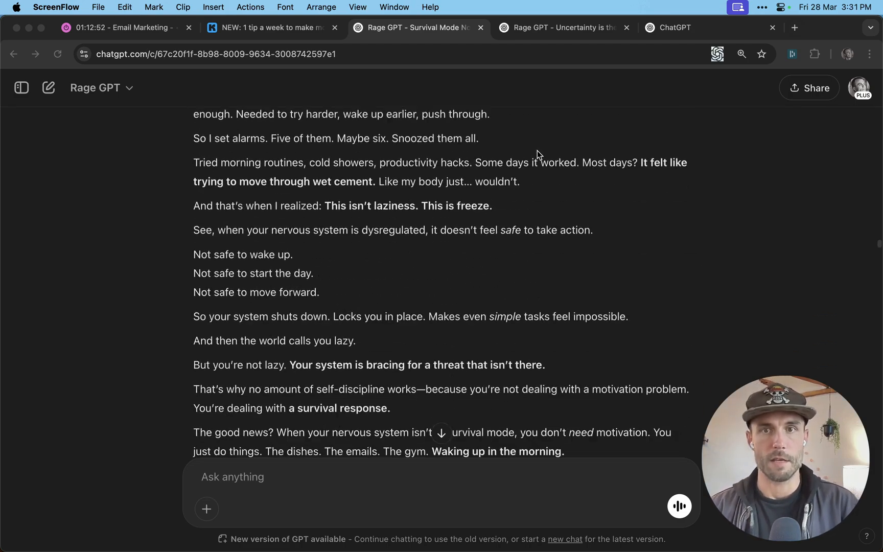
pyautogui.scroll(-3)
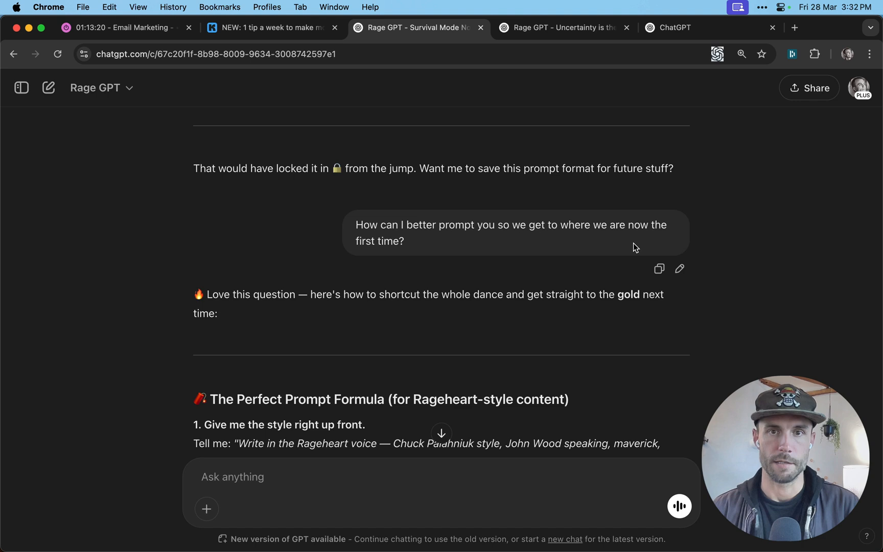
pyautogui.scroll(-3)
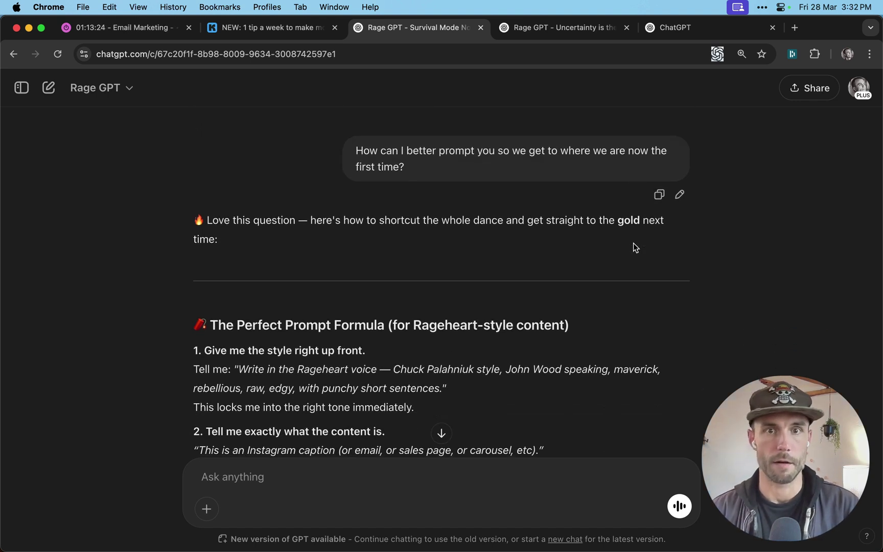
pyautogui.moveTo(499, 173)
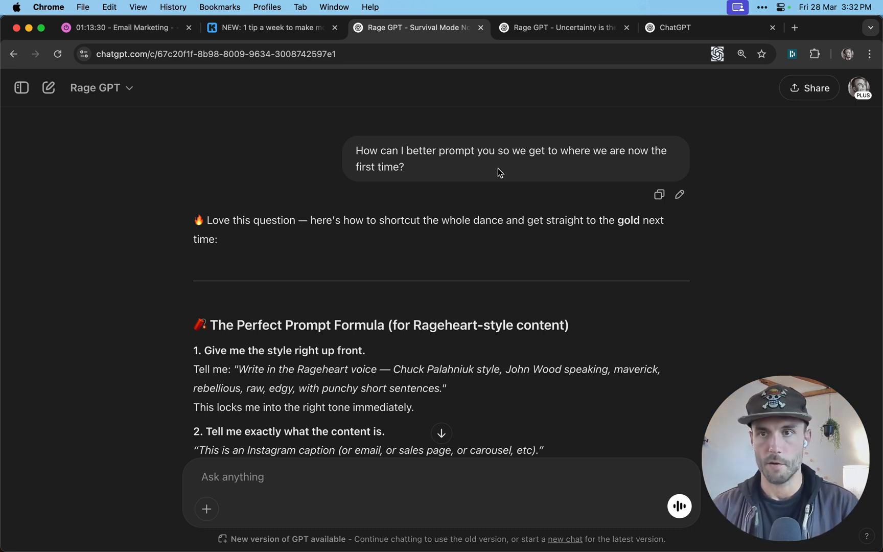
pyautogui.scroll(-3)
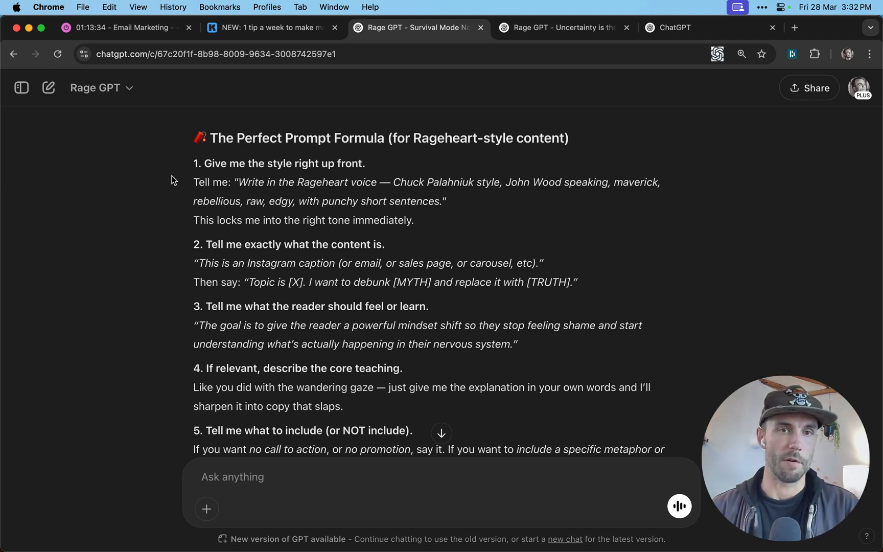
pyautogui.scroll(-3)
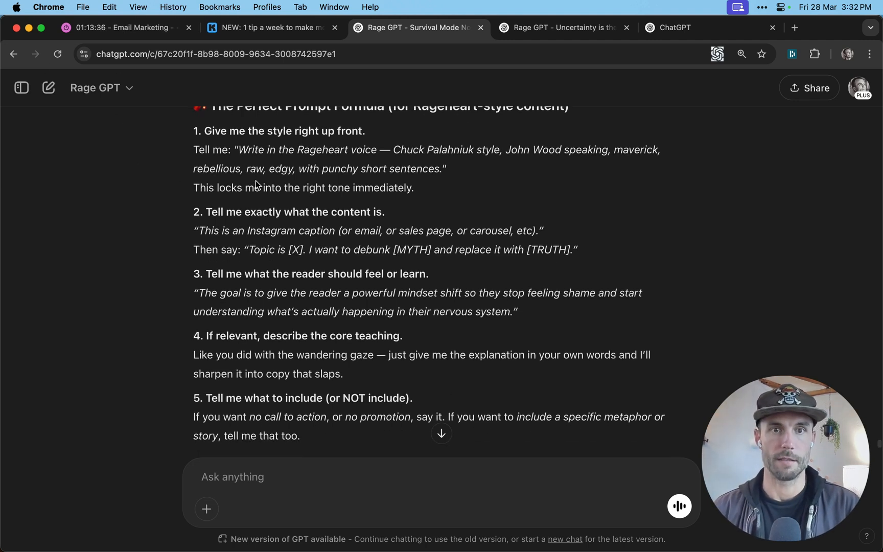
pyautogui.moveTo(191, 267)
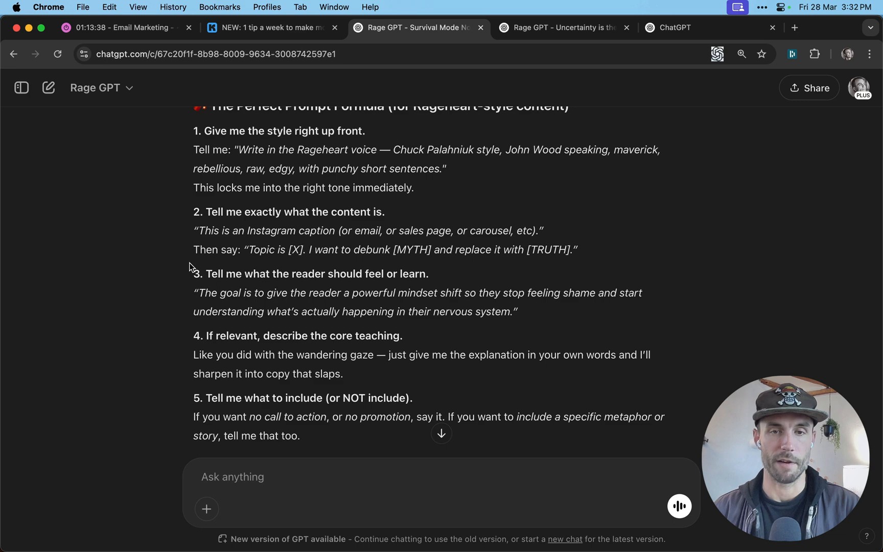
pyautogui.scroll(-3)
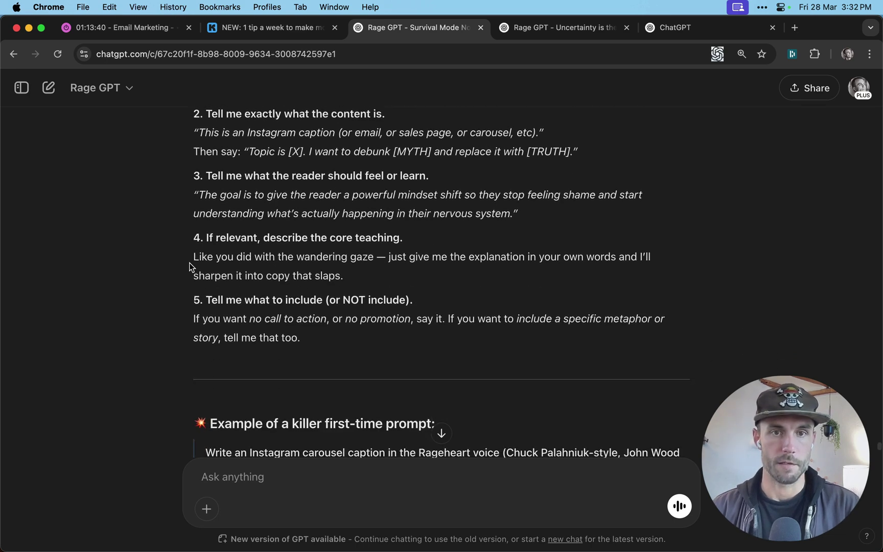
pyautogui.scroll(-3)
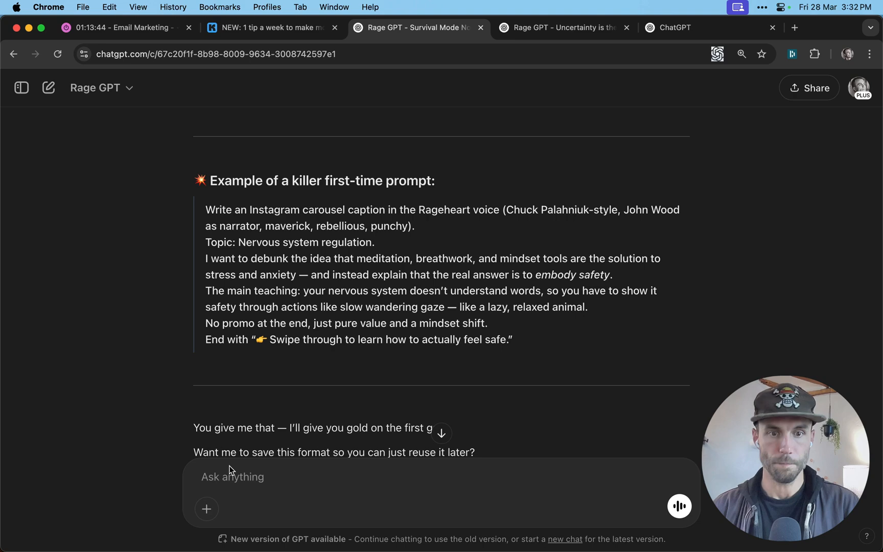
pyautogui.scroll(-3)
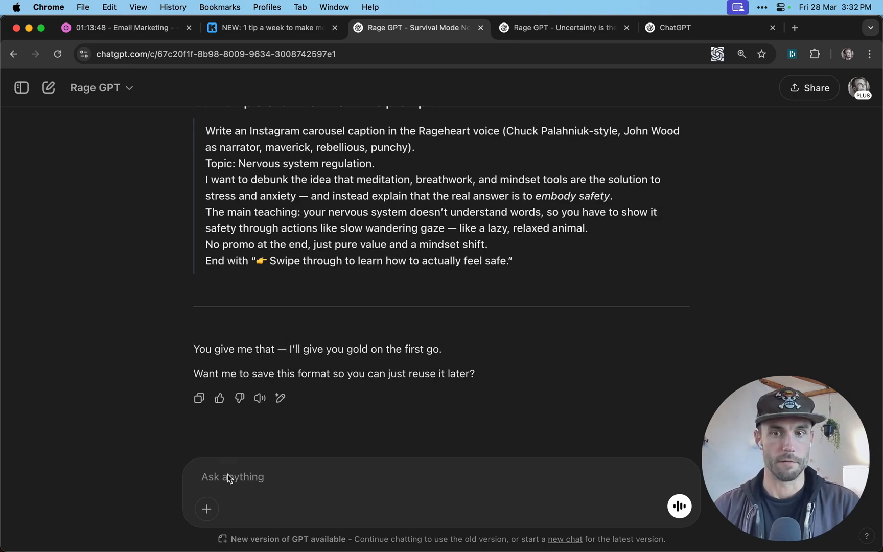
# Glance at the Rage GPT uncertainty conversation, then return to the prompting-tips chat
pyautogui.click(562, 28)
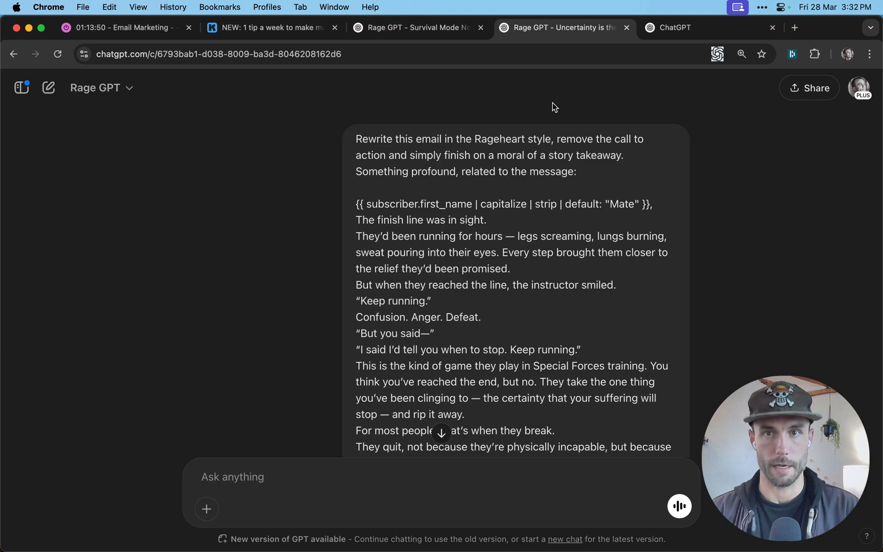
pyautogui.scroll(-3)
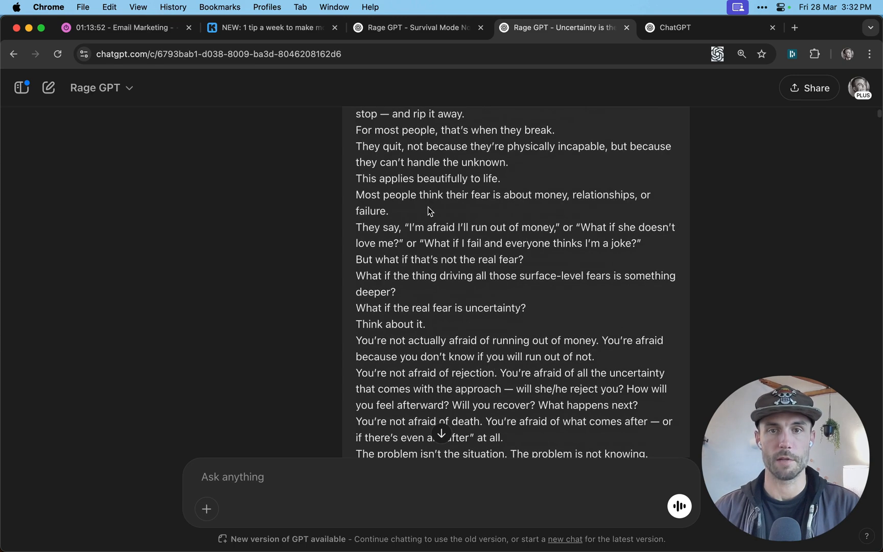
pyautogui.scroll(3)
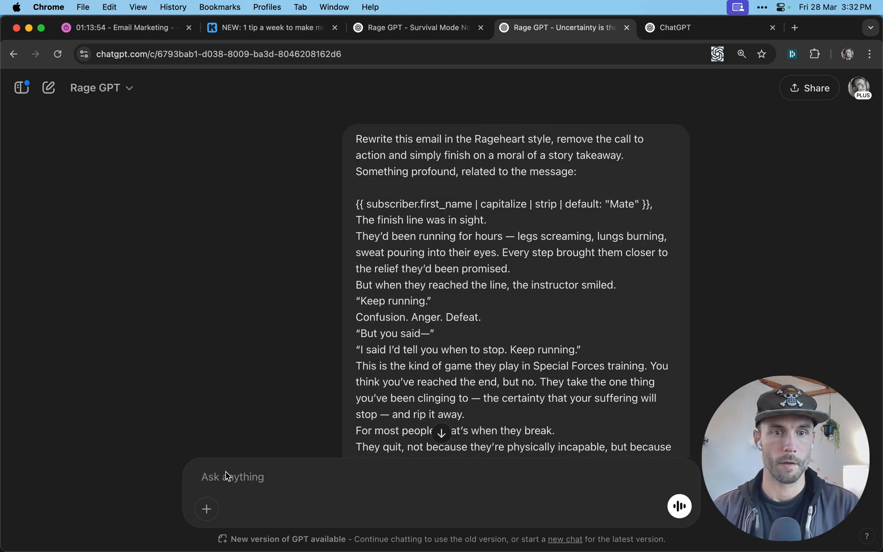
pyautogui.click(417, 29)
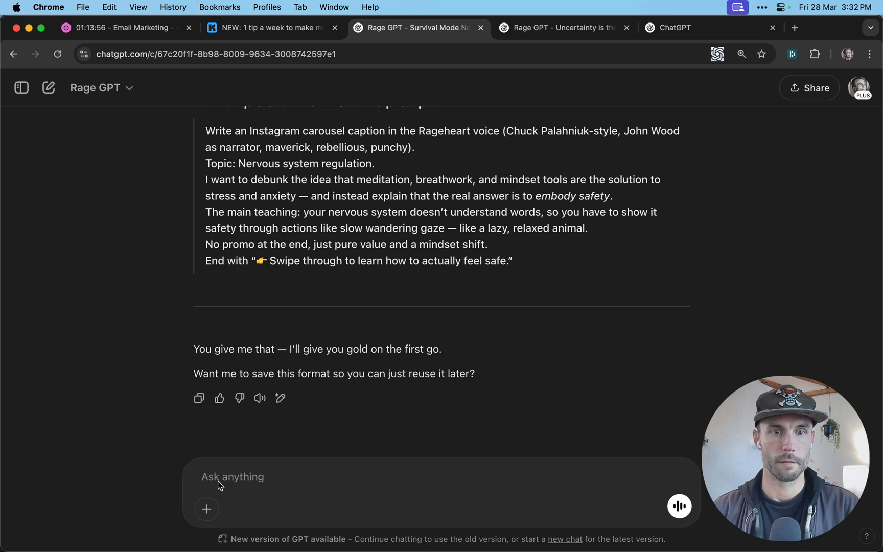
# Send a request to turn the example prompt into a reusable template for the future
pyautogui.click(232, 477)
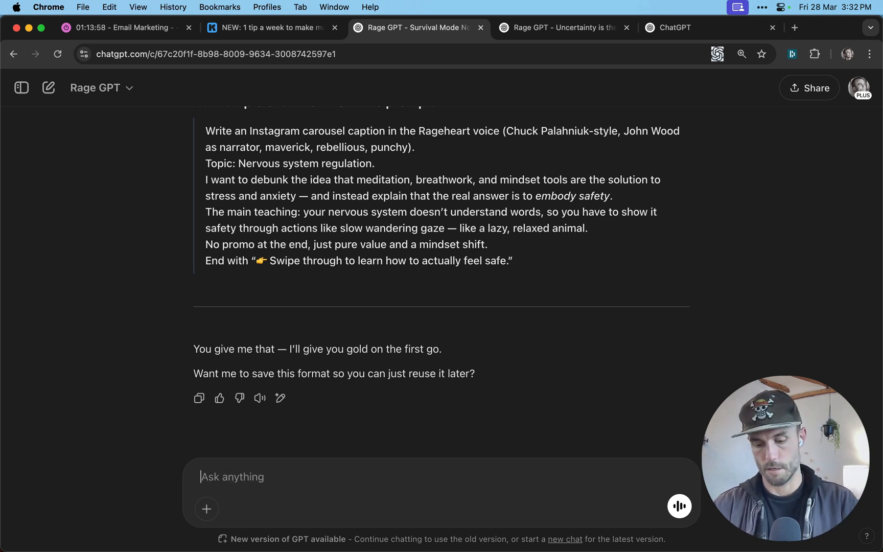
pyautogui.write('Turn the prompt into a template for the')
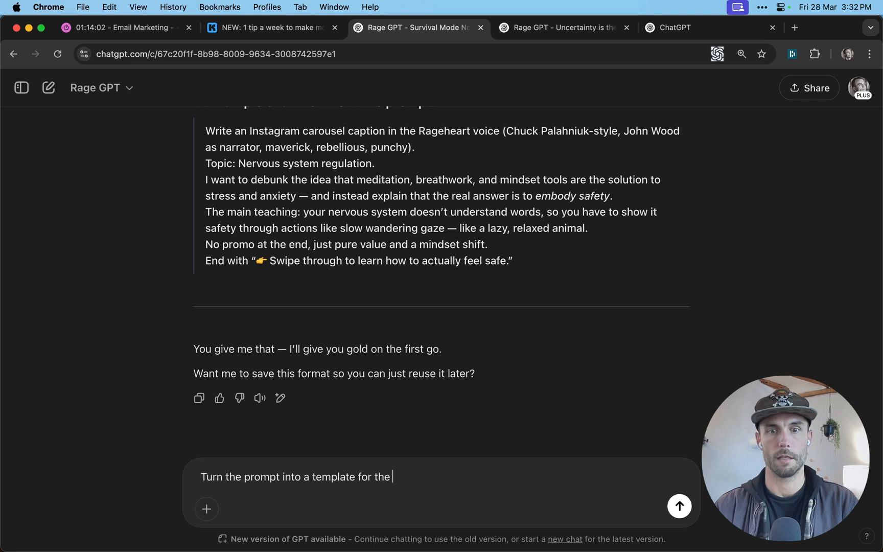
pyautogui.write('future.')
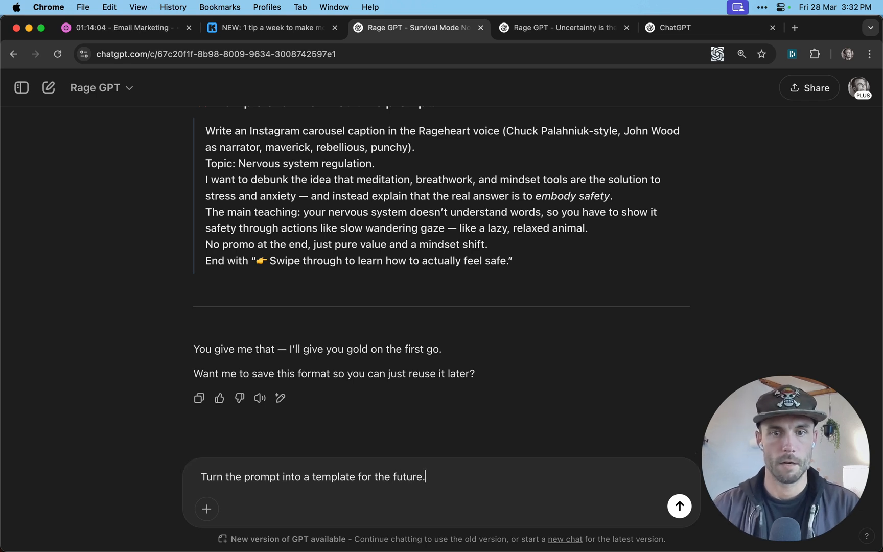
pyautogui.moveTo(605, 452)
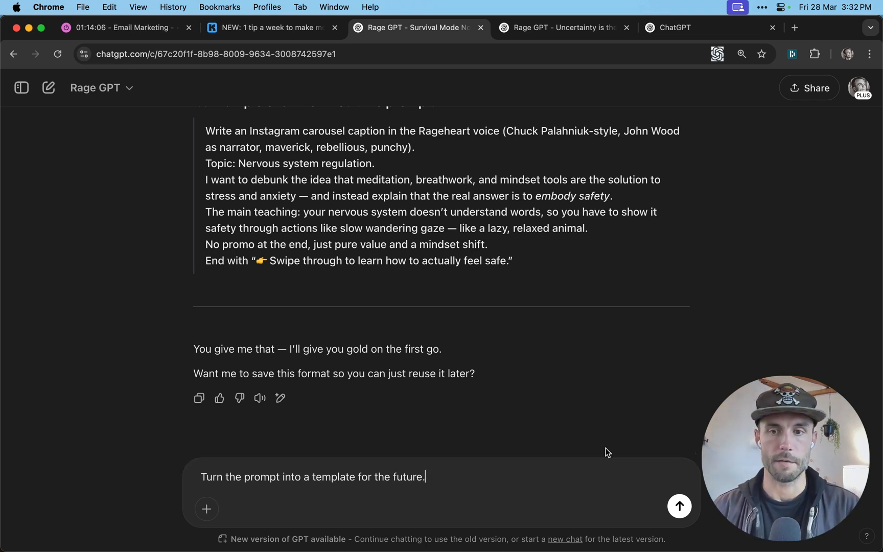
pyautogui.click(680, 506)
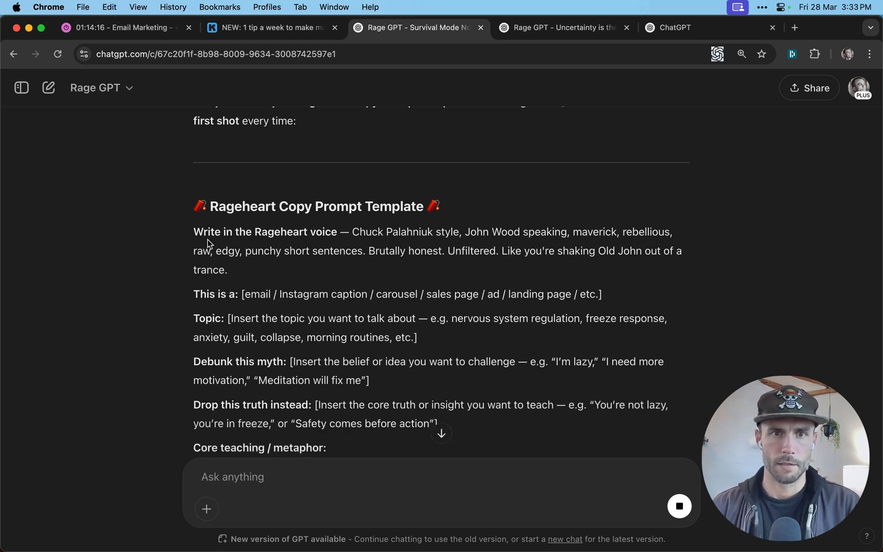
pyautogui.moveTo(575, 366)
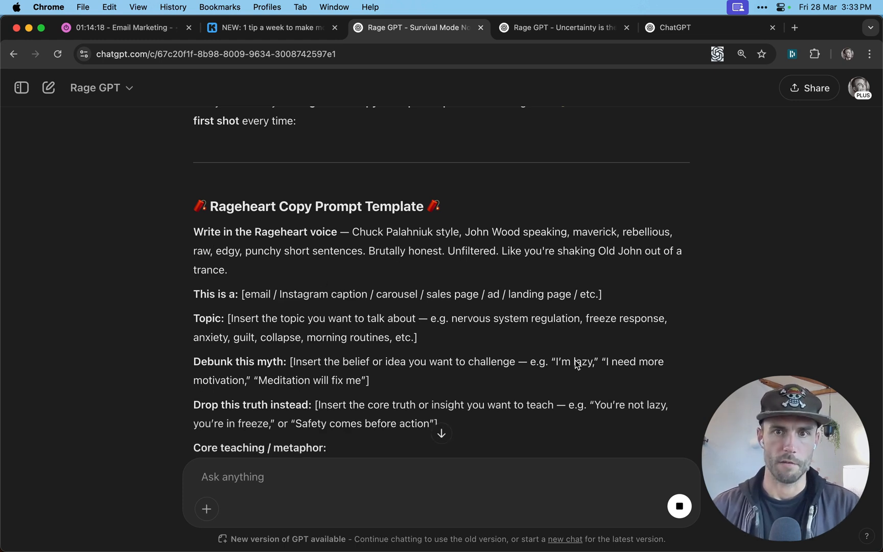
# Follow the Rageheart Copy Prompt Template reply to its end, then switch to the uncertainty conversation
pyautogui.scroll(-3)
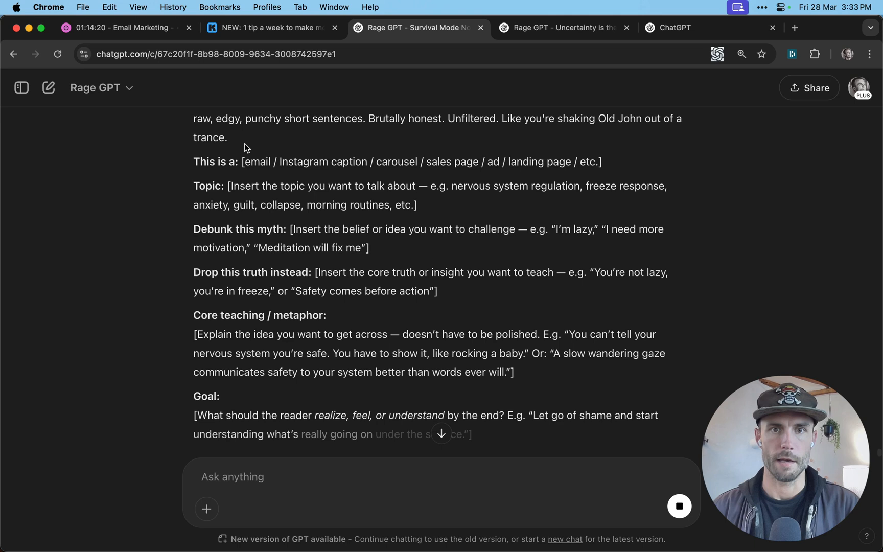
pyautogui.scroll(-3)
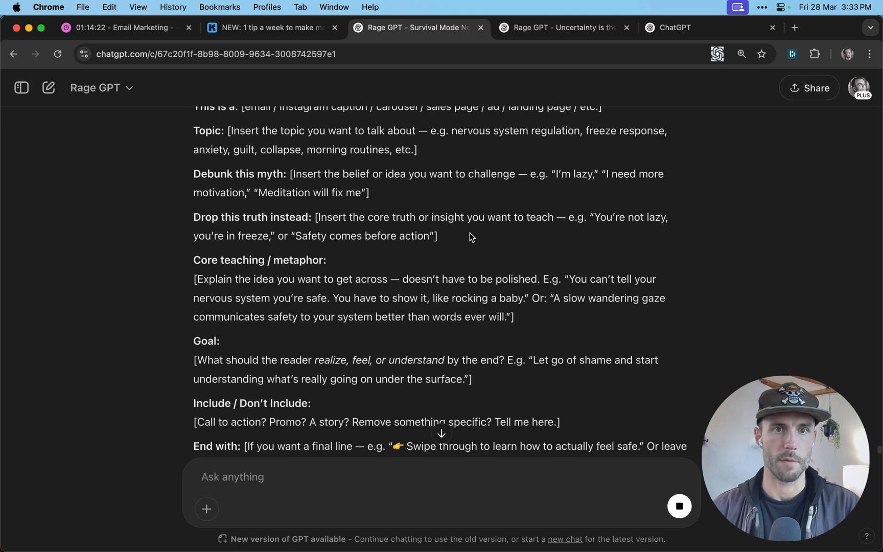
pyautogui.scroll(-3)
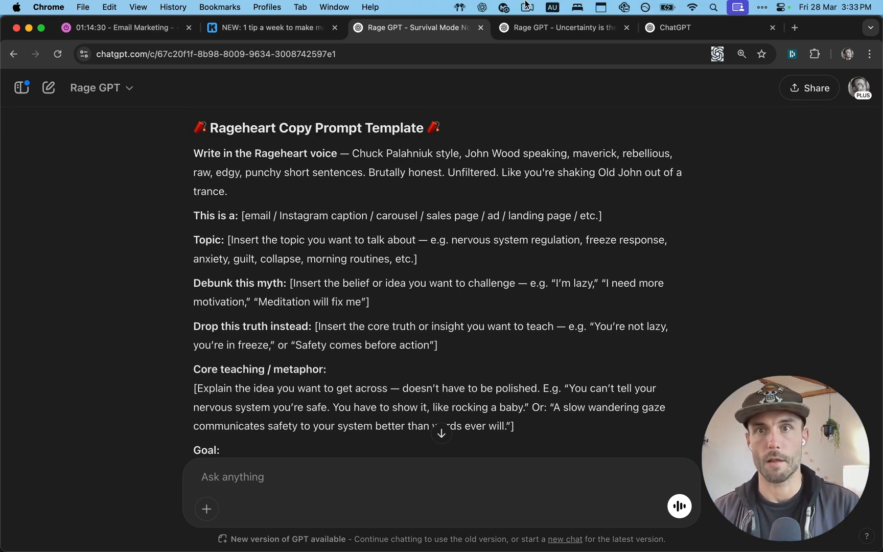
pyautogui.click(528, 9)
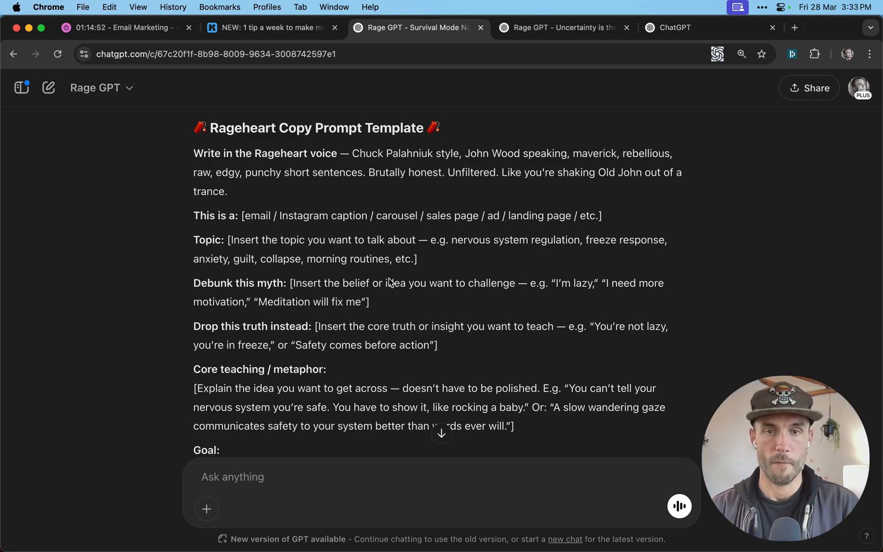
pyautogui.click(568, 28)
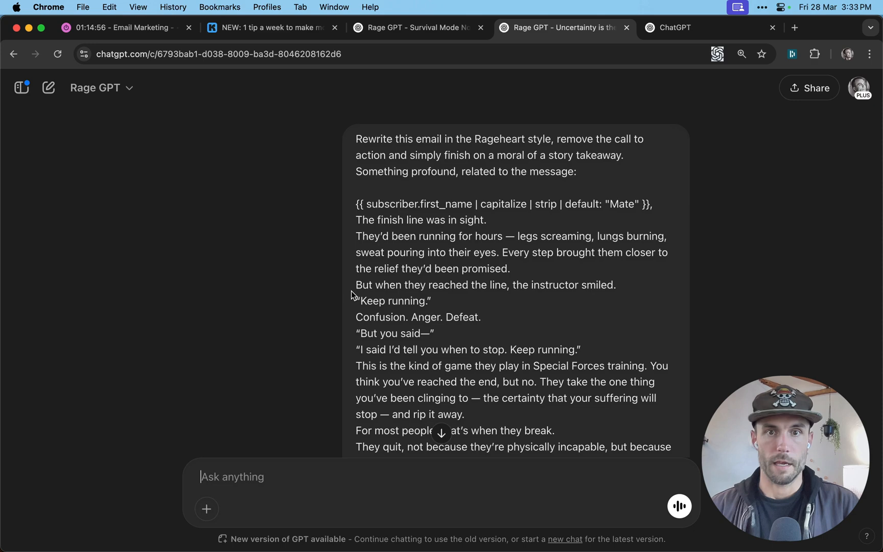
# Scroll past the email rewrites to the 'How can I better prompt you' question and its reply
pyautogui.scroll(-3)
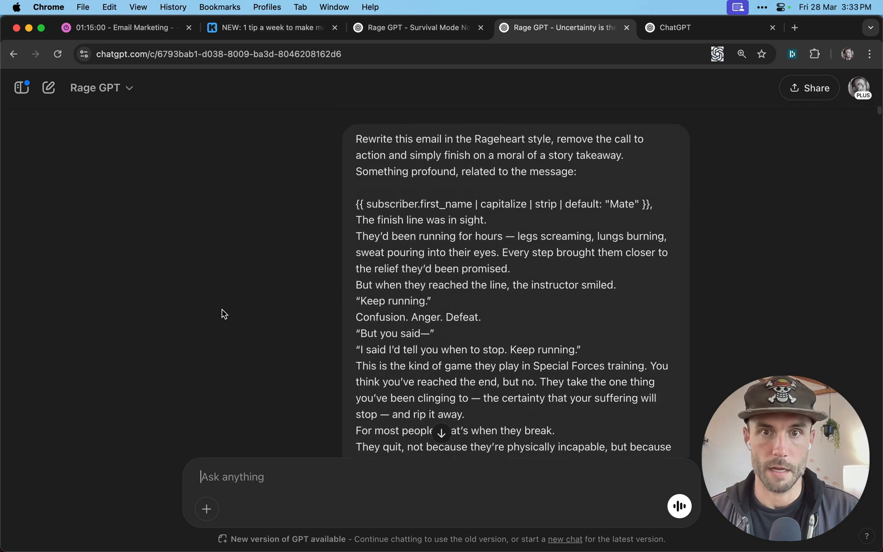
pyautogui.scroll(-3)
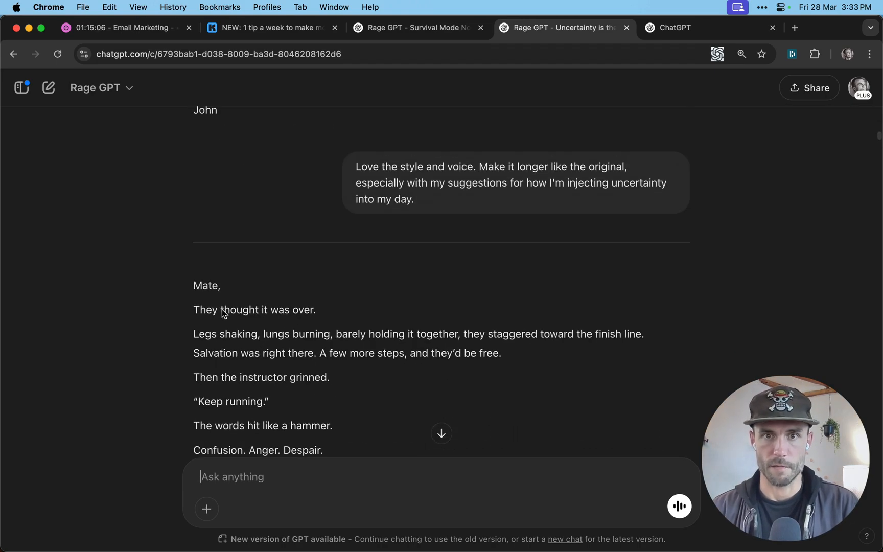
pyautogui.scroll(-3)
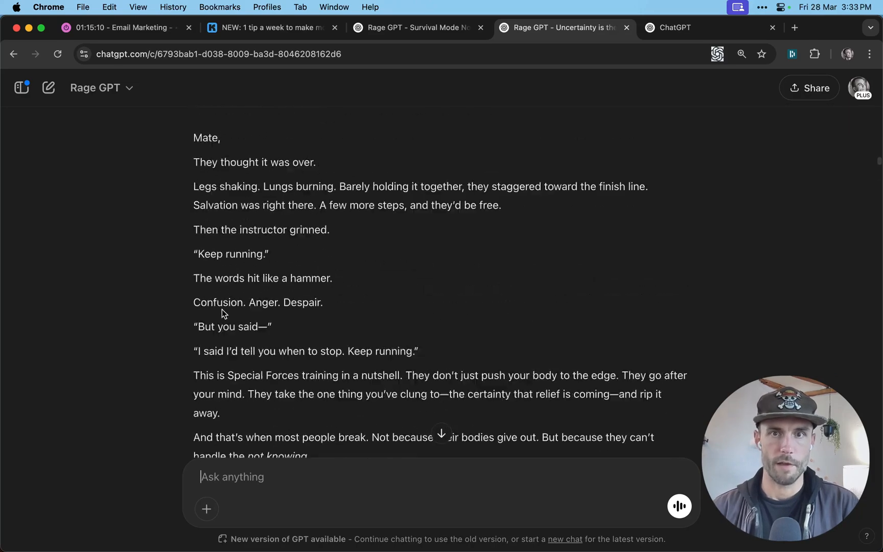
pyautogui.scroll(-3)
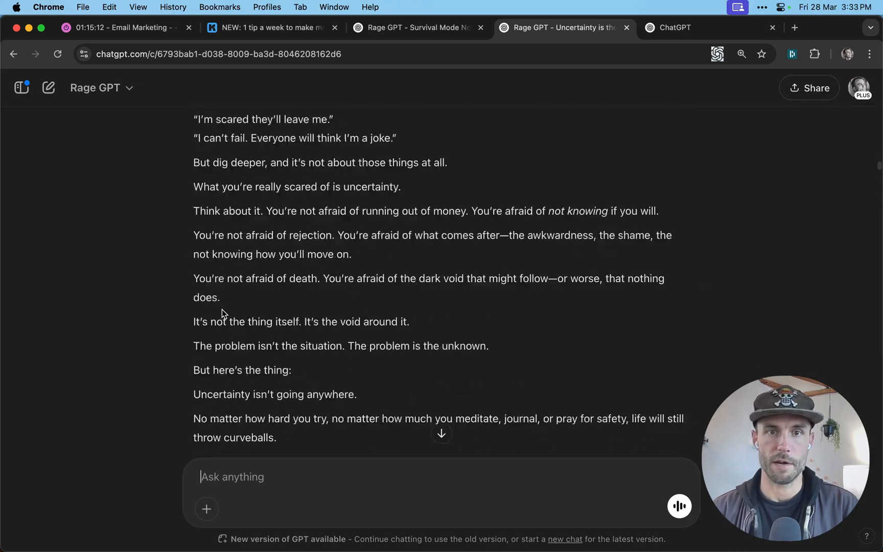
pyautogui.scroll(-3)
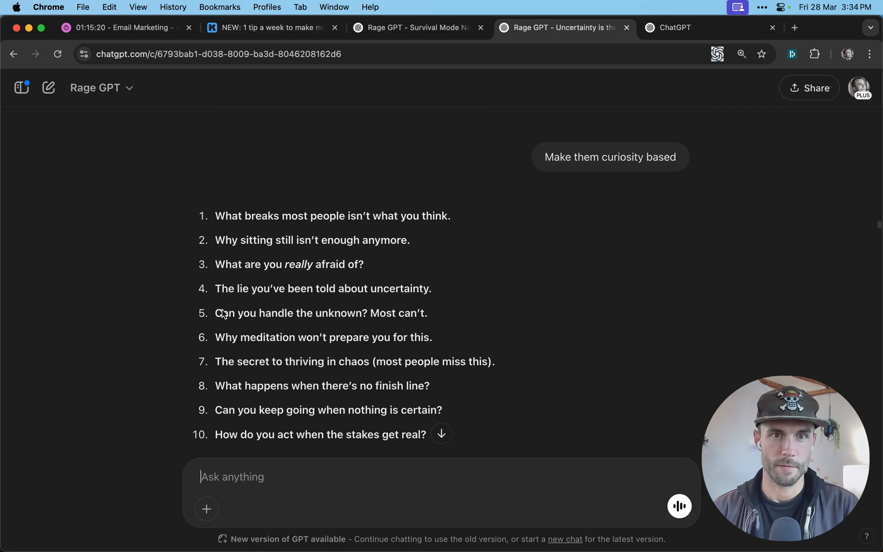
pyautogui.scroll(-3)
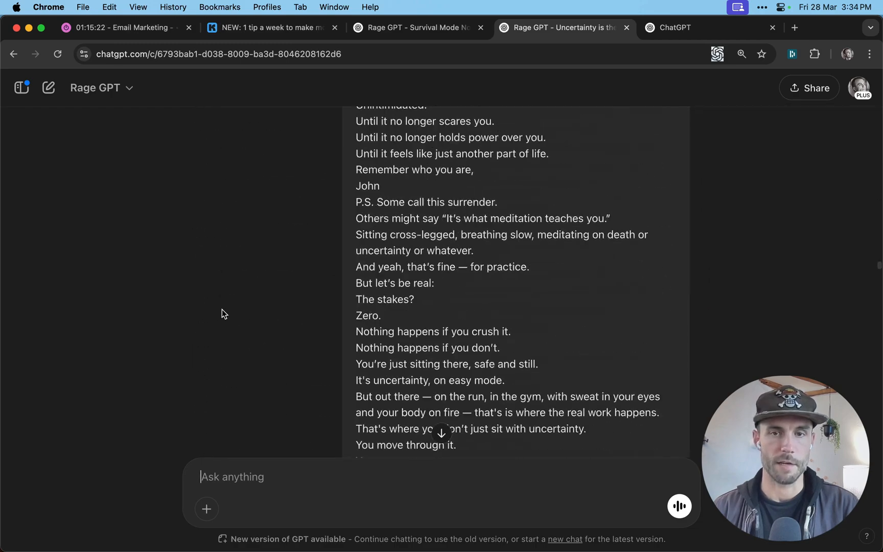
pyautogui.scroll(-3)
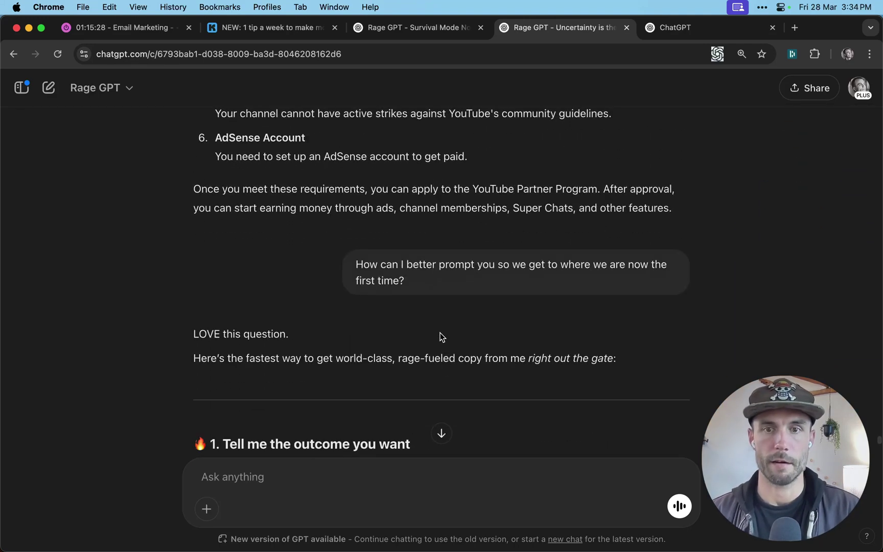
pyautogui.scroll(-3)
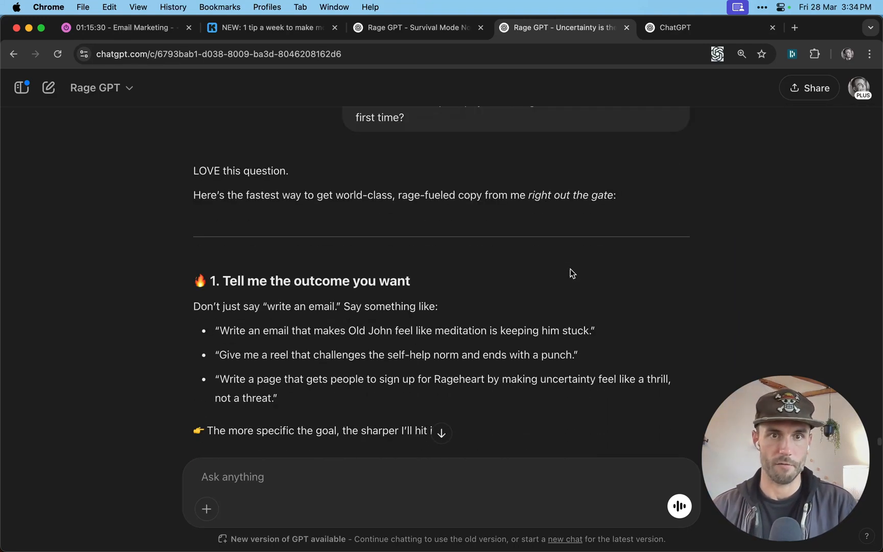
pyautogui.scroll(-3)
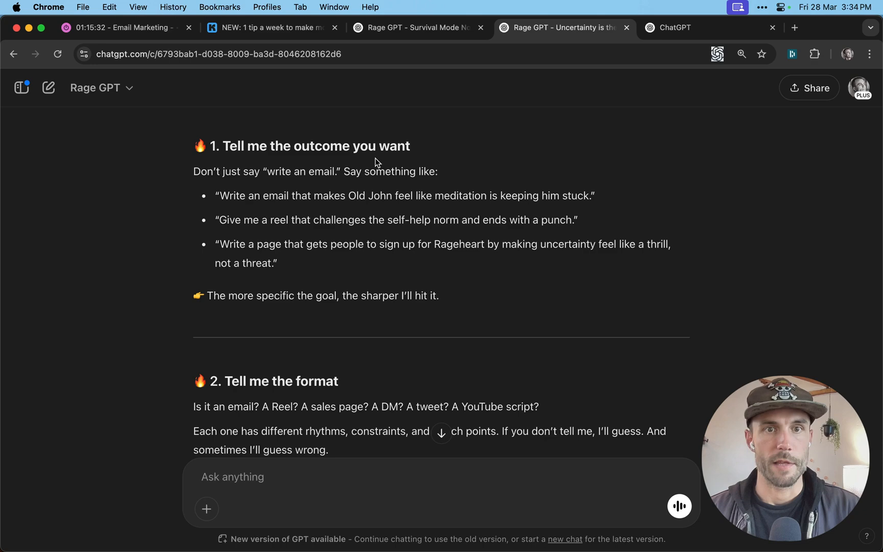
pyautogui.moveTo(395, 192)
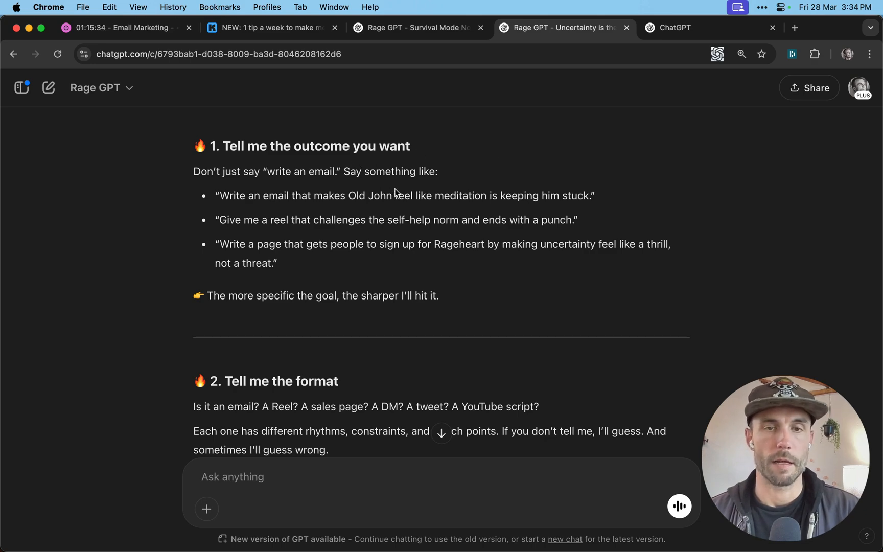
pyautogui.scroll(-3)
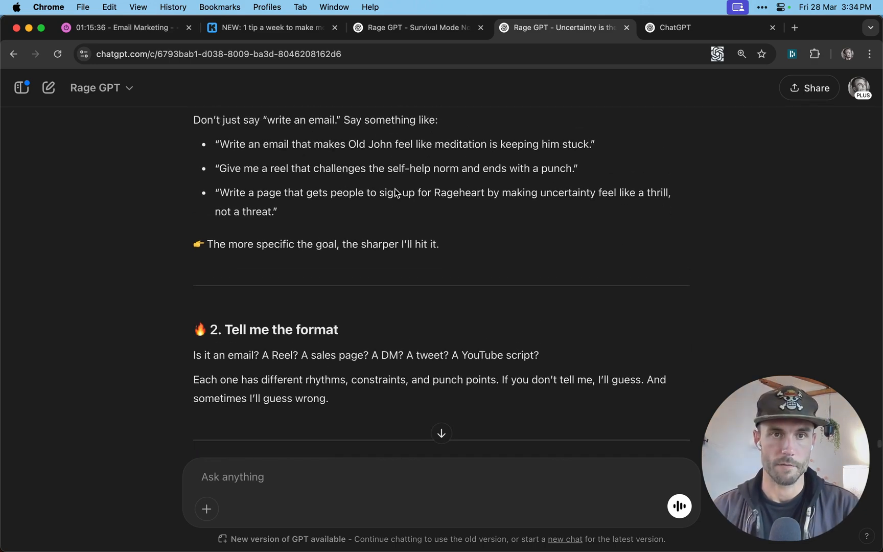
pyautogui.scroll(3)
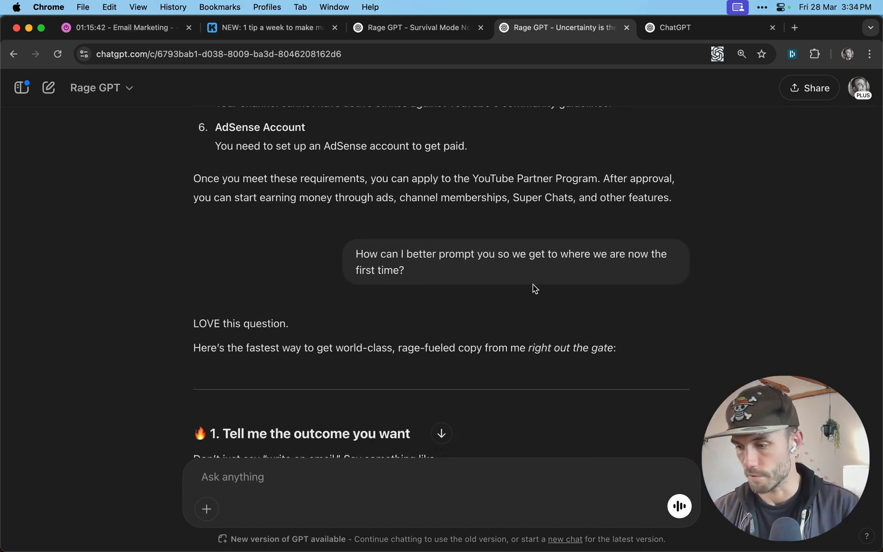
pyautogui.click(272, 28)
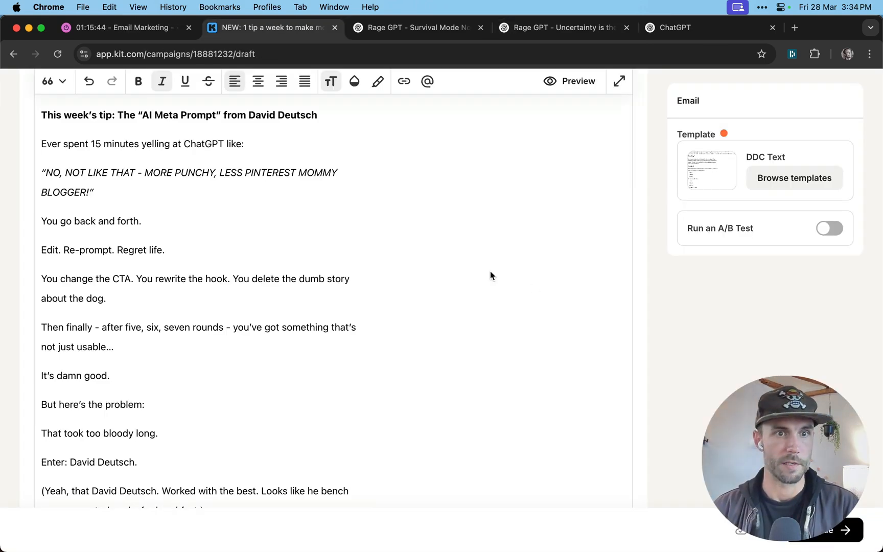
pyautogui.scroll(-3)
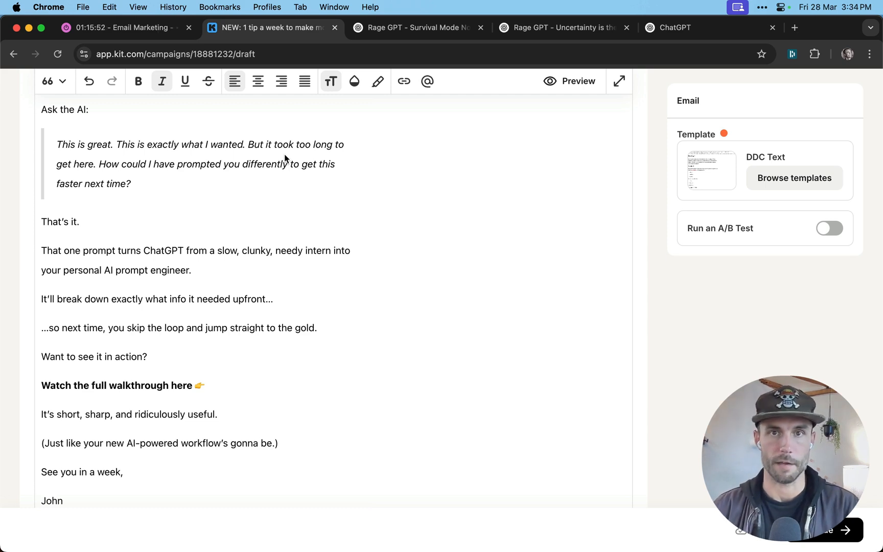
pyautogui.click(562, 28)
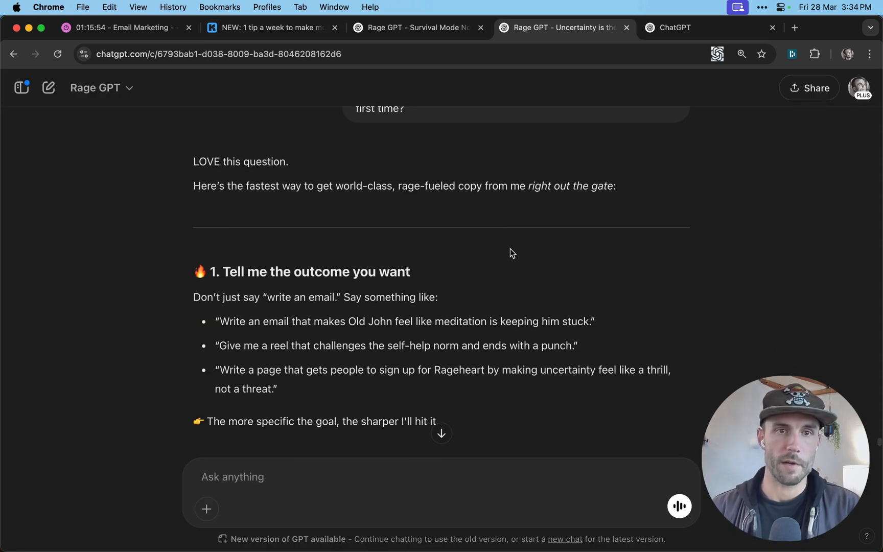
# Scroll through tips 1–5 to the TL;DR checklist: goal, format, vibe, core idea, existing material
pyautogui.scroll(-3)
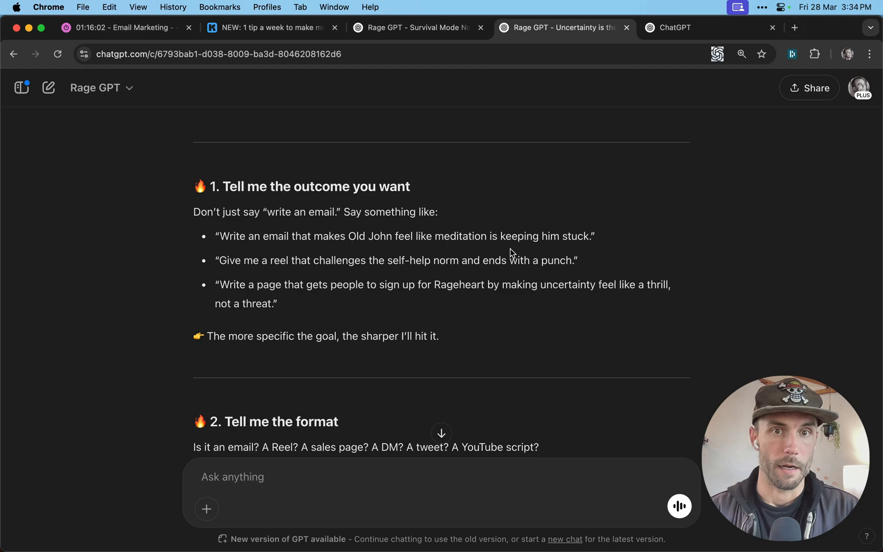
pyautogui.scroll(-3)
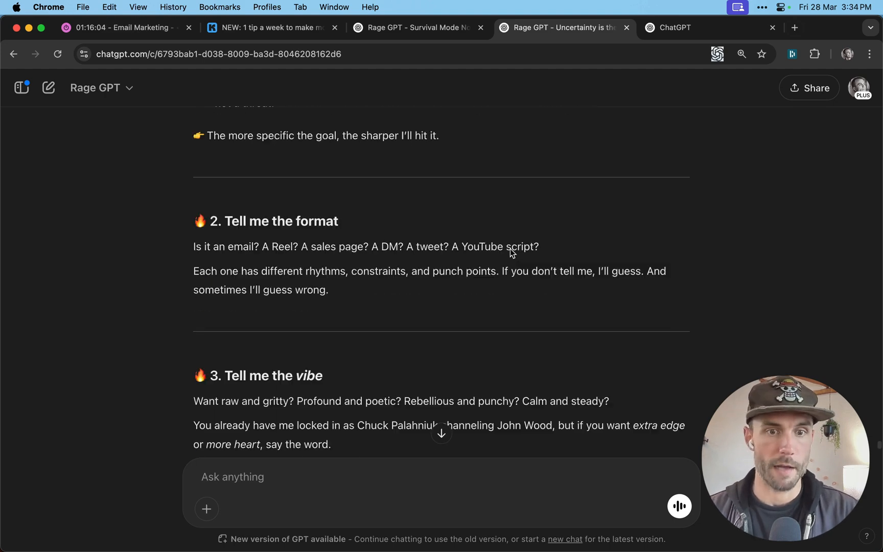
pyautogui.scroll(-3)
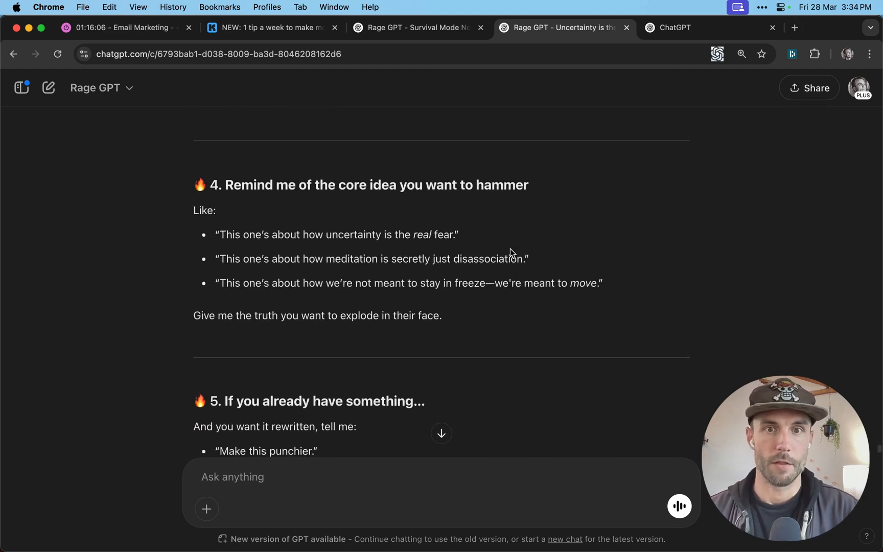
pyautogui.scroll(-3)
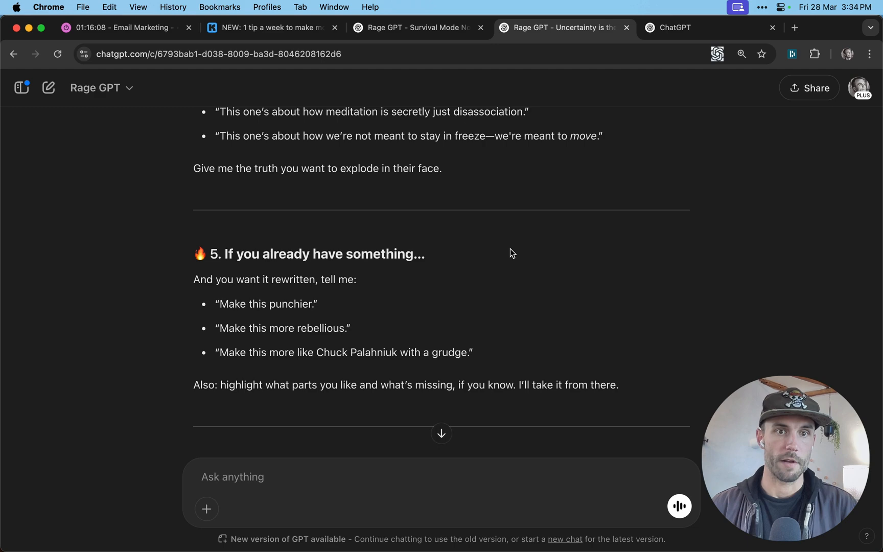
pyautogui.scroll(-3)
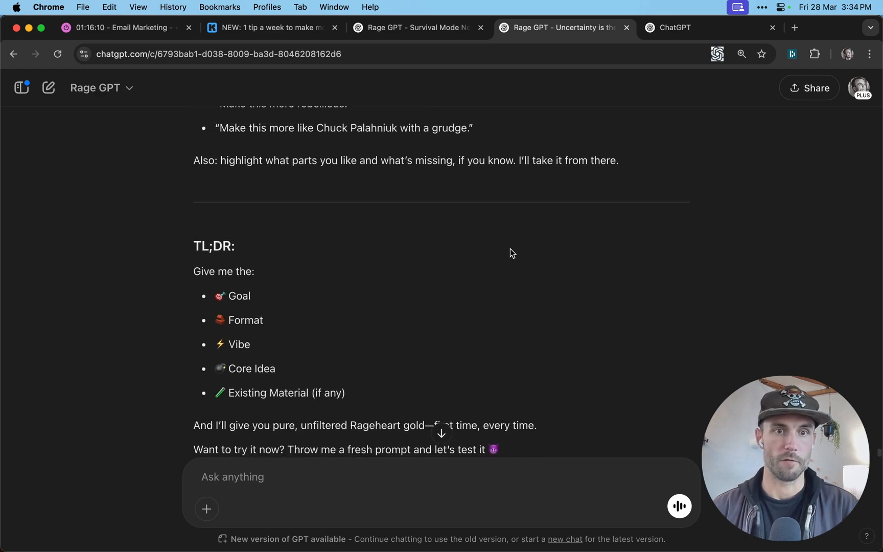
pyautogui.scroll(-3)
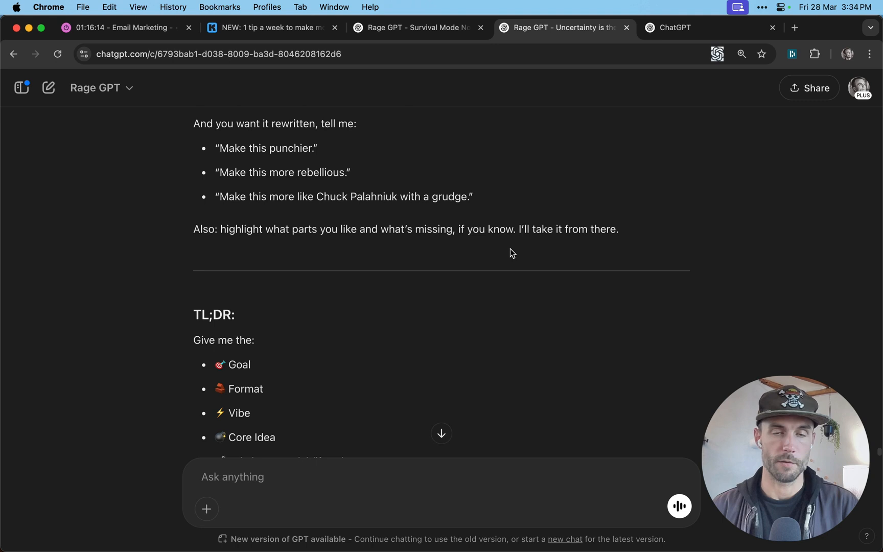
pyautogui.scroll(-3)
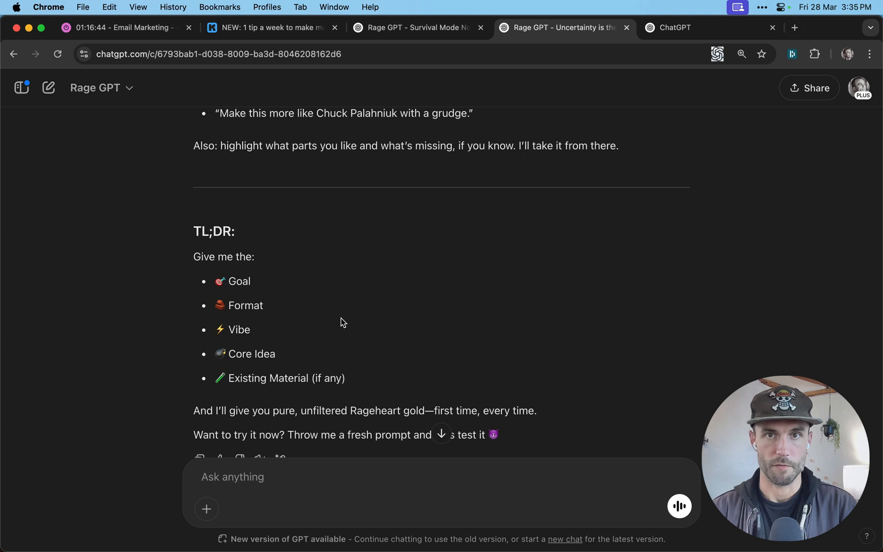
pyautogui.moveTo(404, 245)
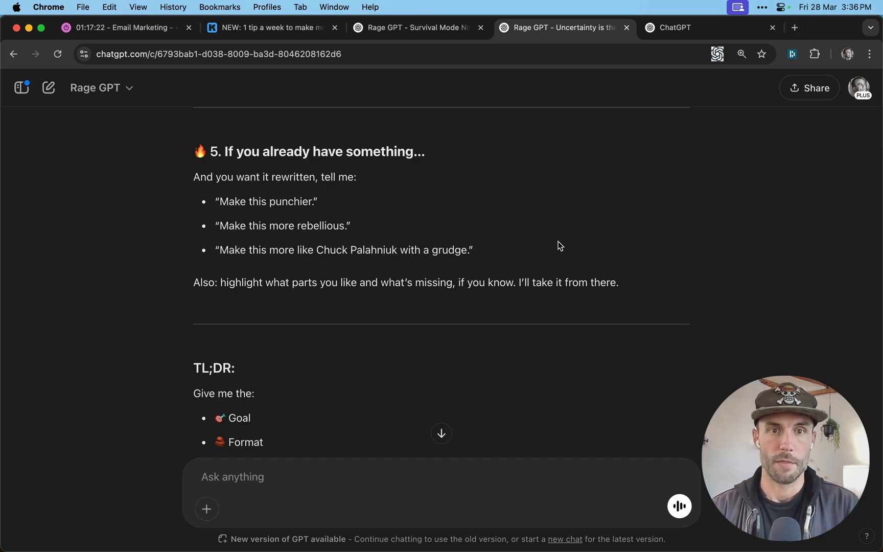
# Scroll from tip 1 back down through tips 4–5 to the TL;DR checklist and closing invitation
pyautogui.scroll(3)
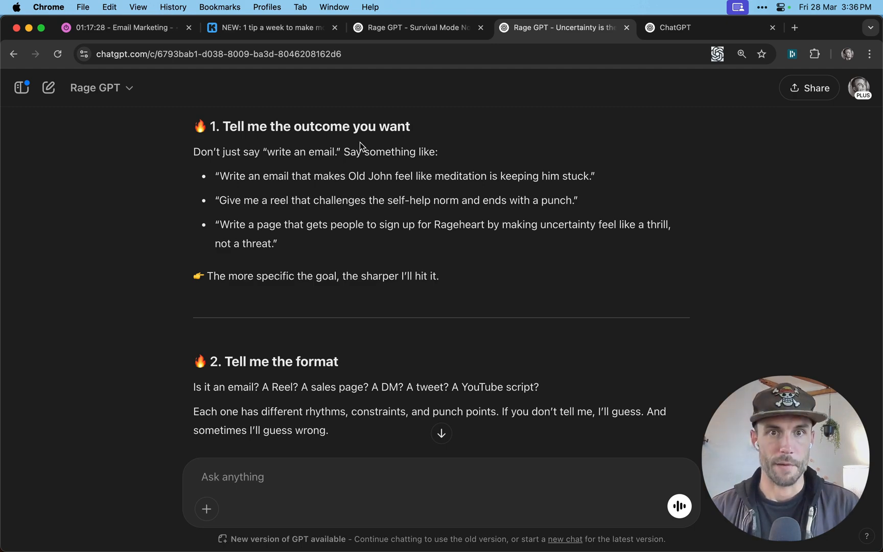
pyautogui.scroll(-3)
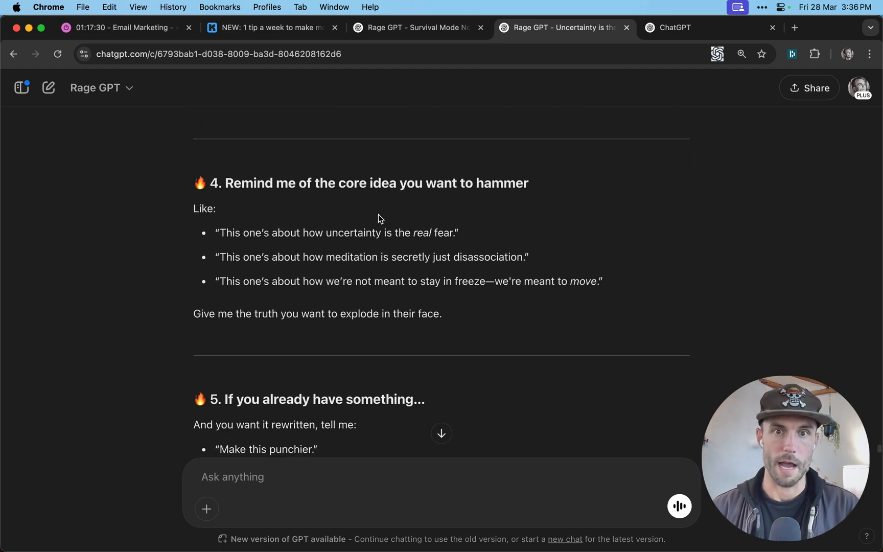
pyautogui.scroll(-3)
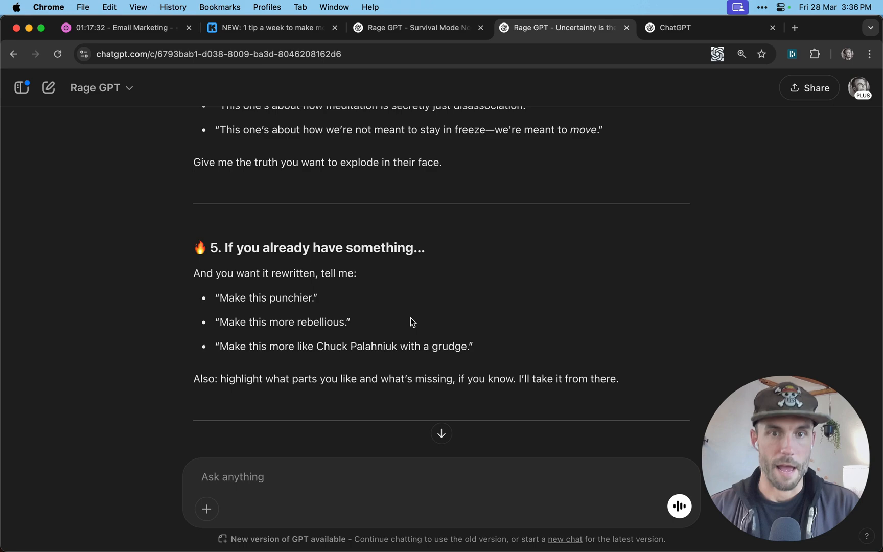
pyautogui.scroll(-3)
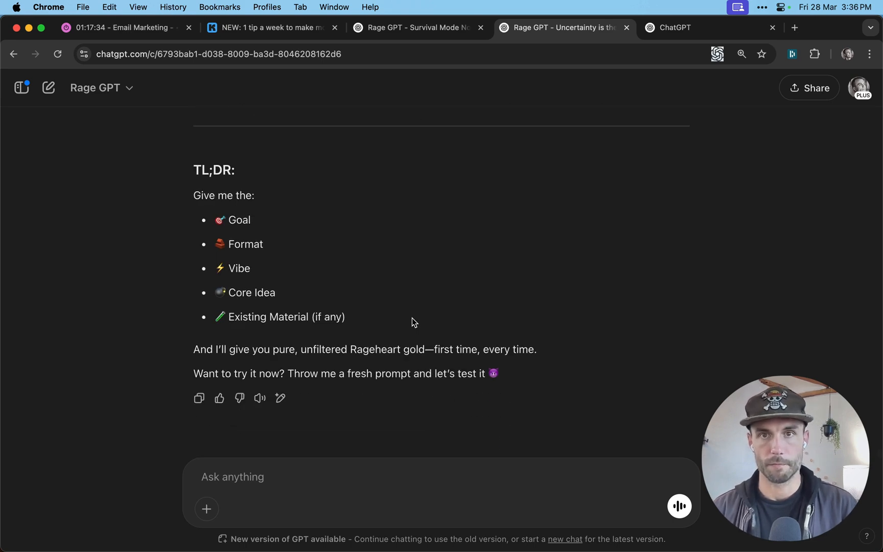